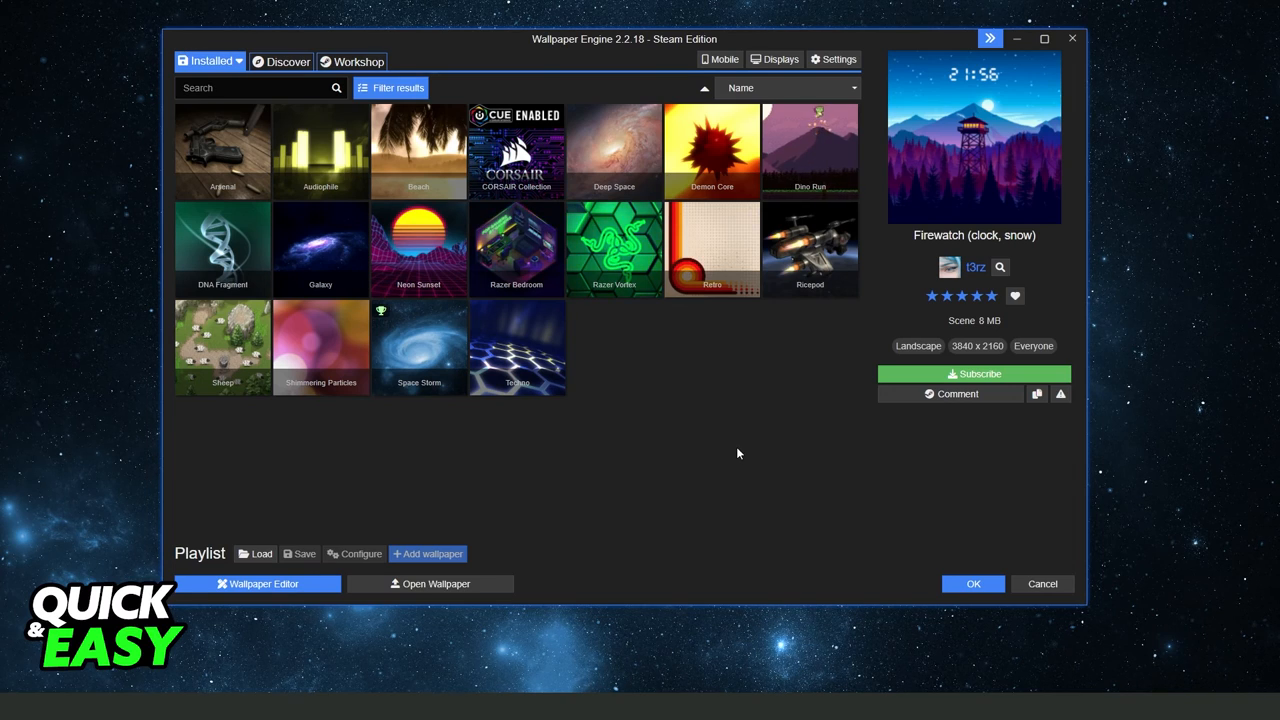
mouse_move(734, 453)
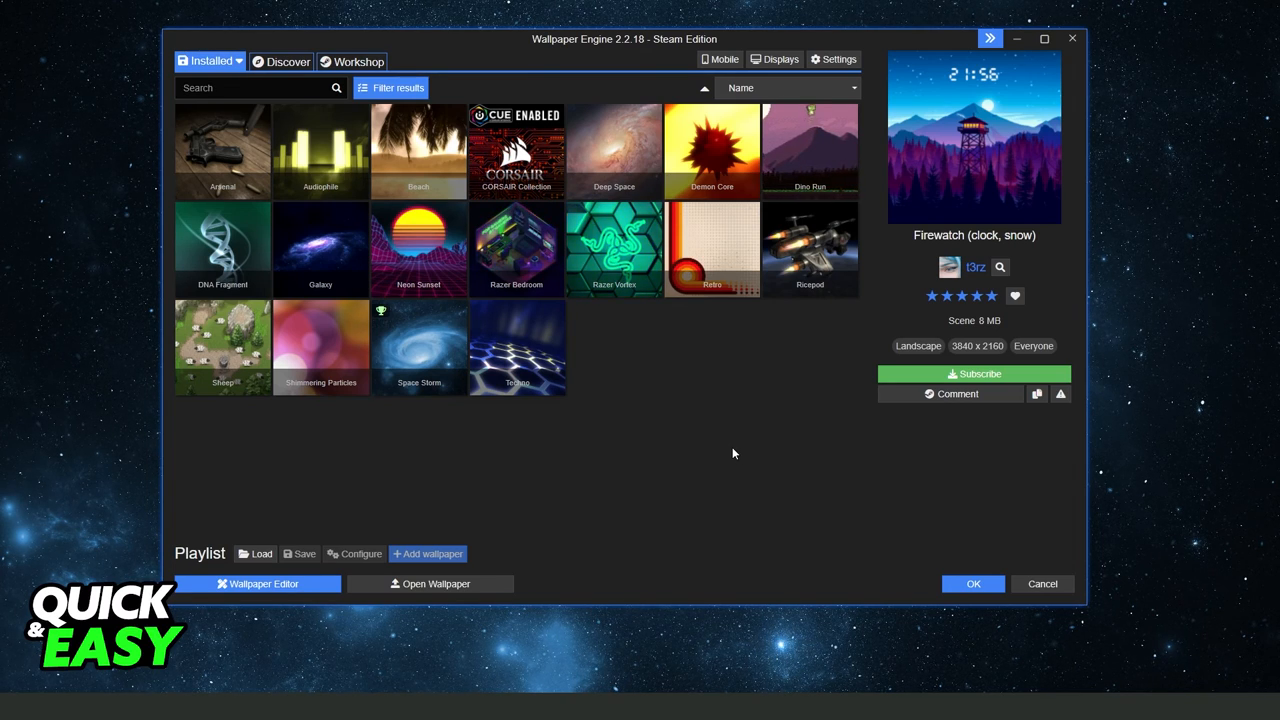
mouse_move(292, 43)
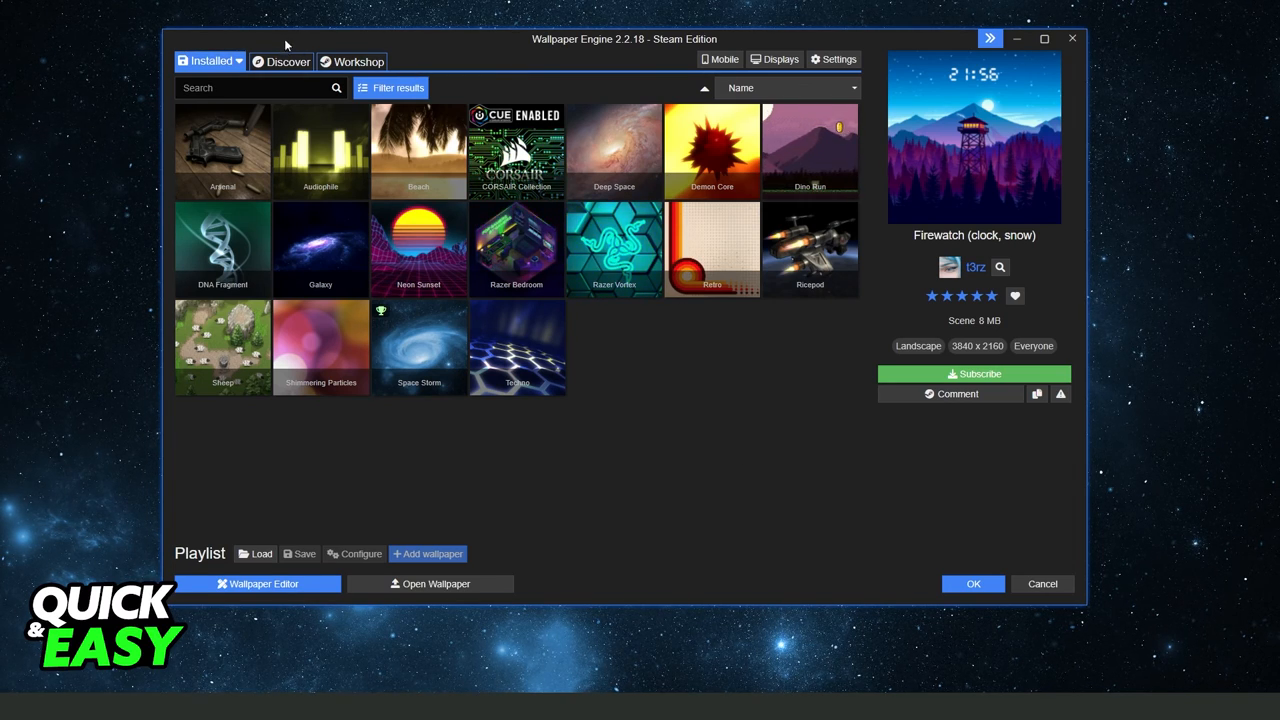
Browse the Workshop tab, clear the clock search, and return to the Installed wallpapers.
left_click(355, 61)
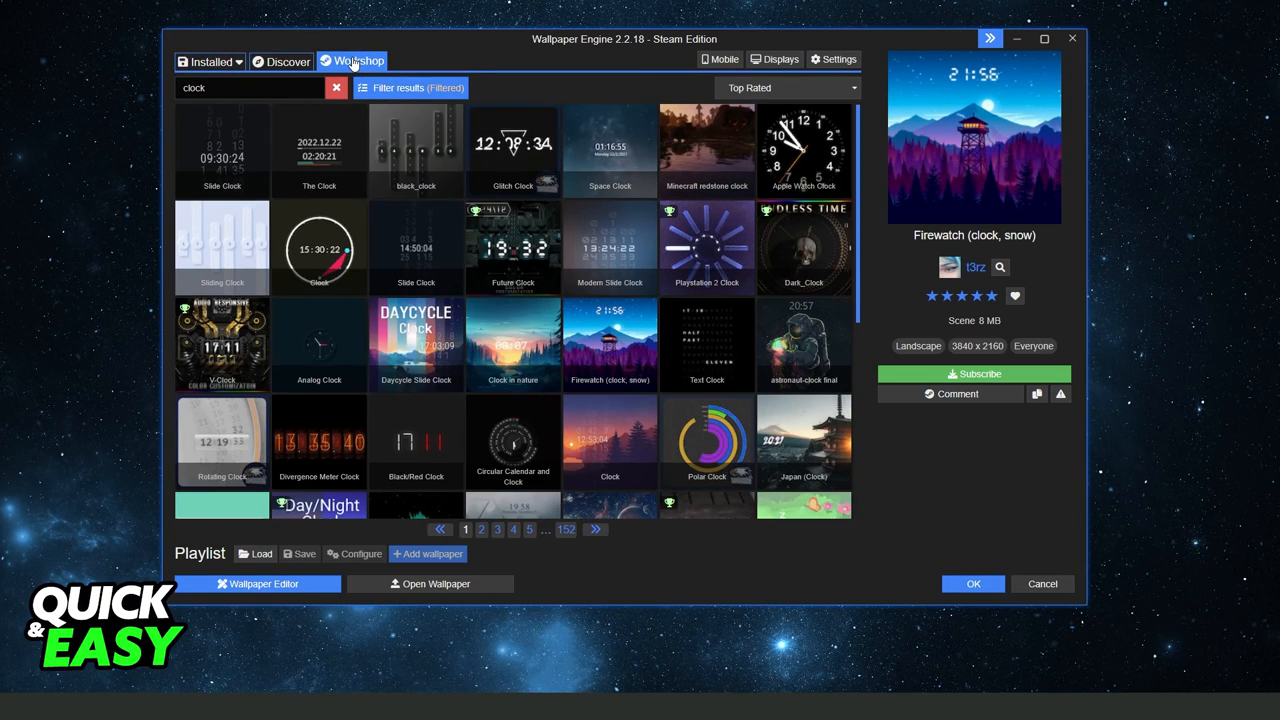
left_click(336, 88)
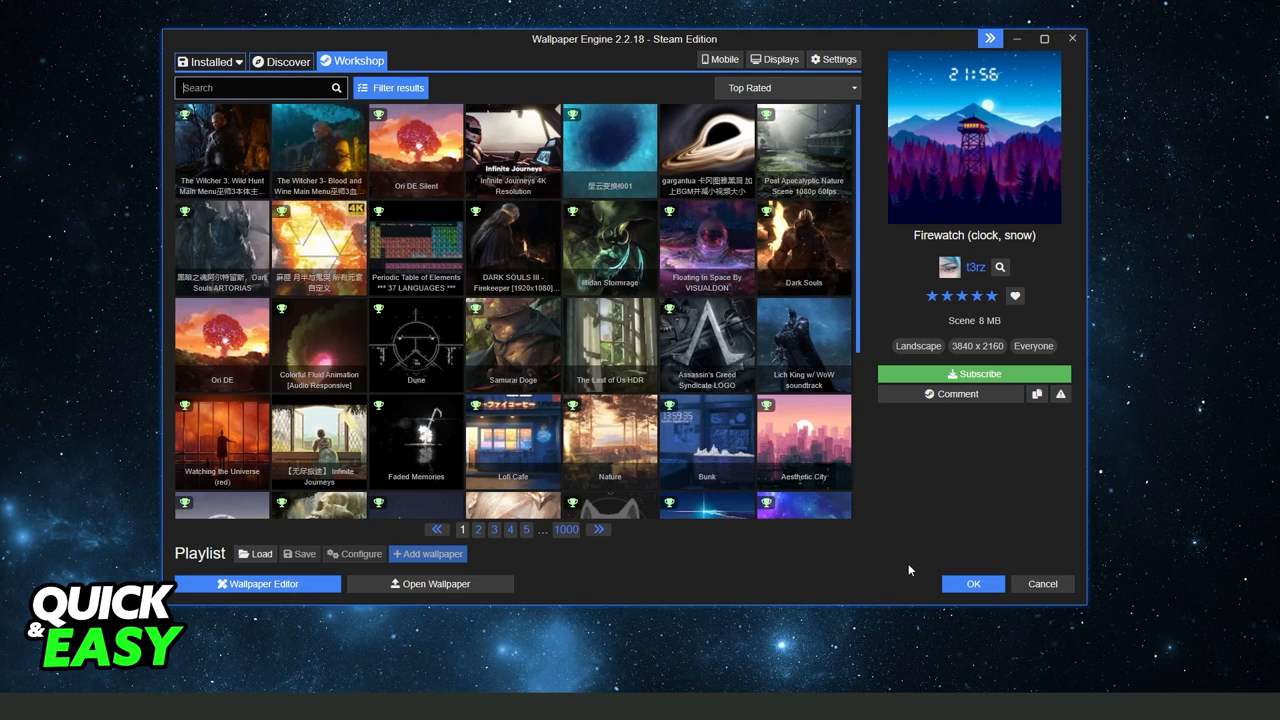
left_click(205, 61)
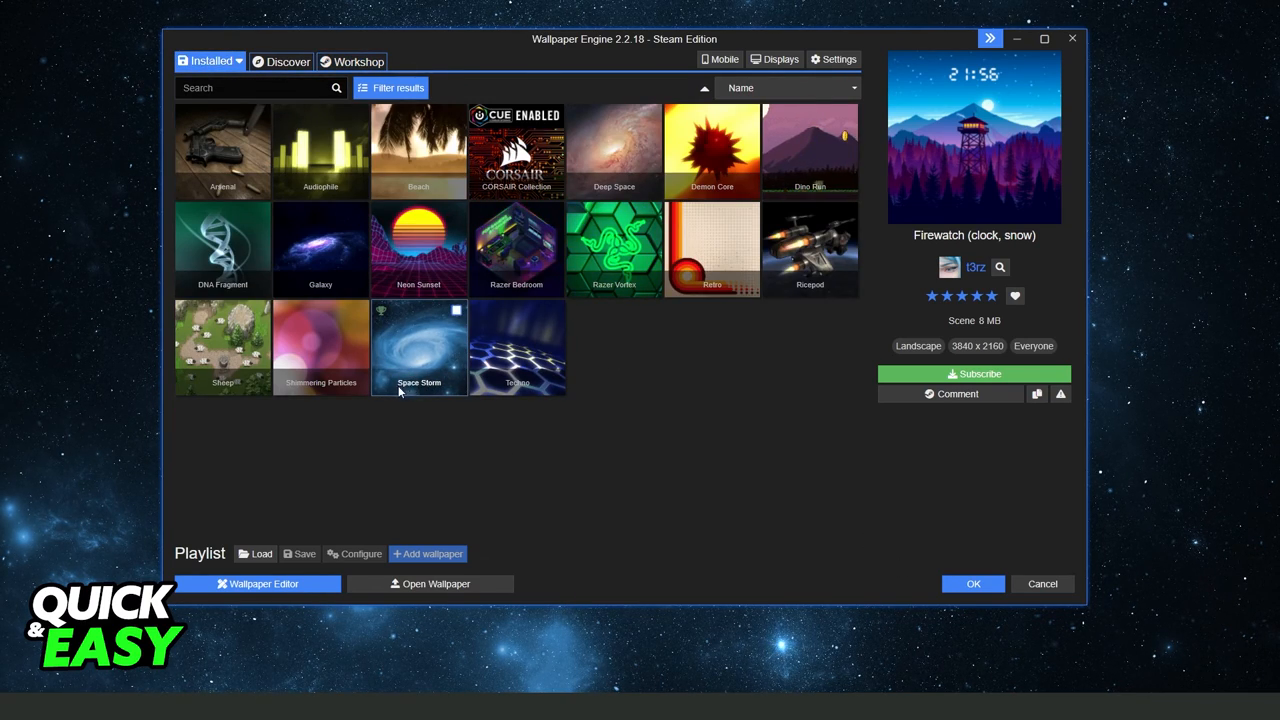
left_click(356, 61)
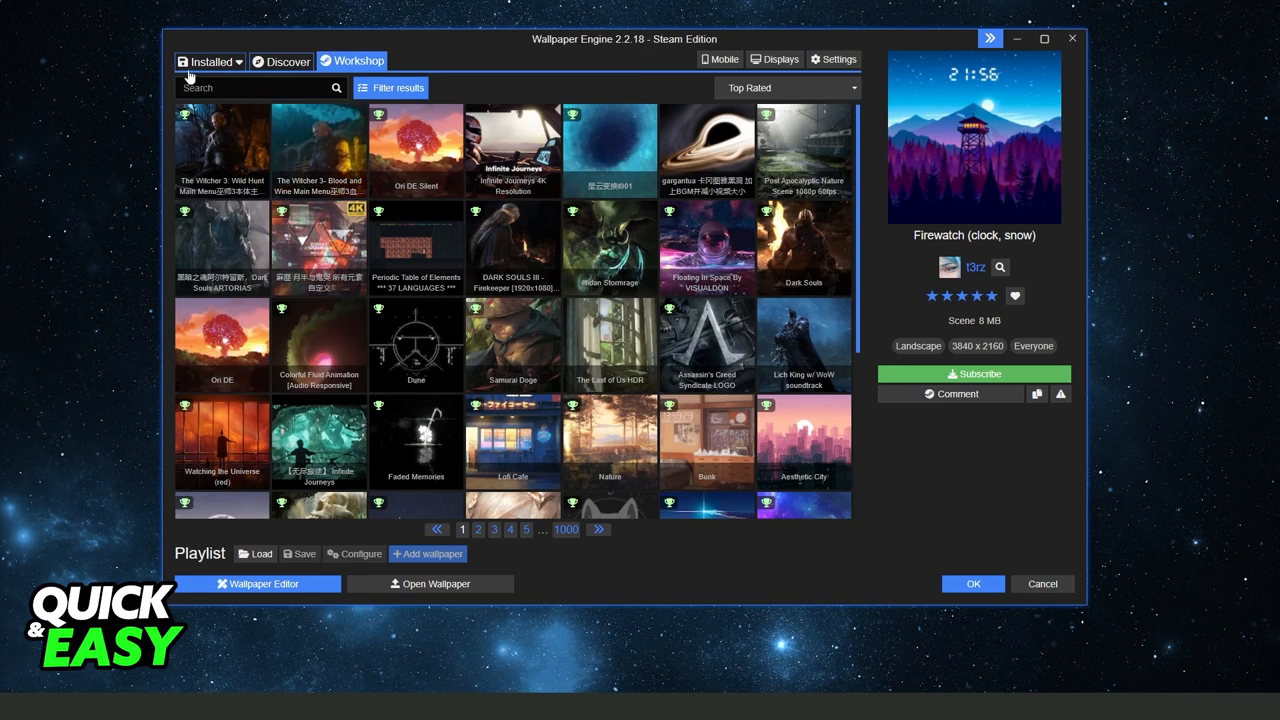
left_click(204, 61)
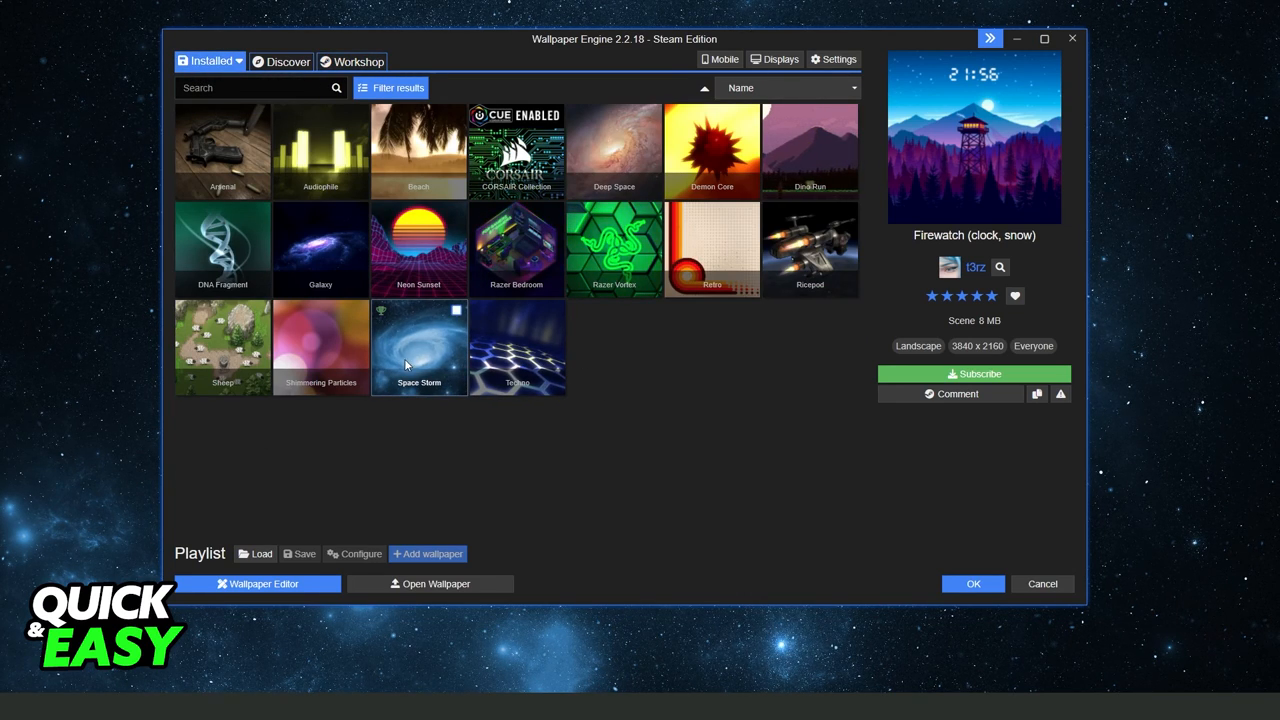
Select Space Storm and bring its Properties section, volume at 0, into view.
left_click(419, 347)
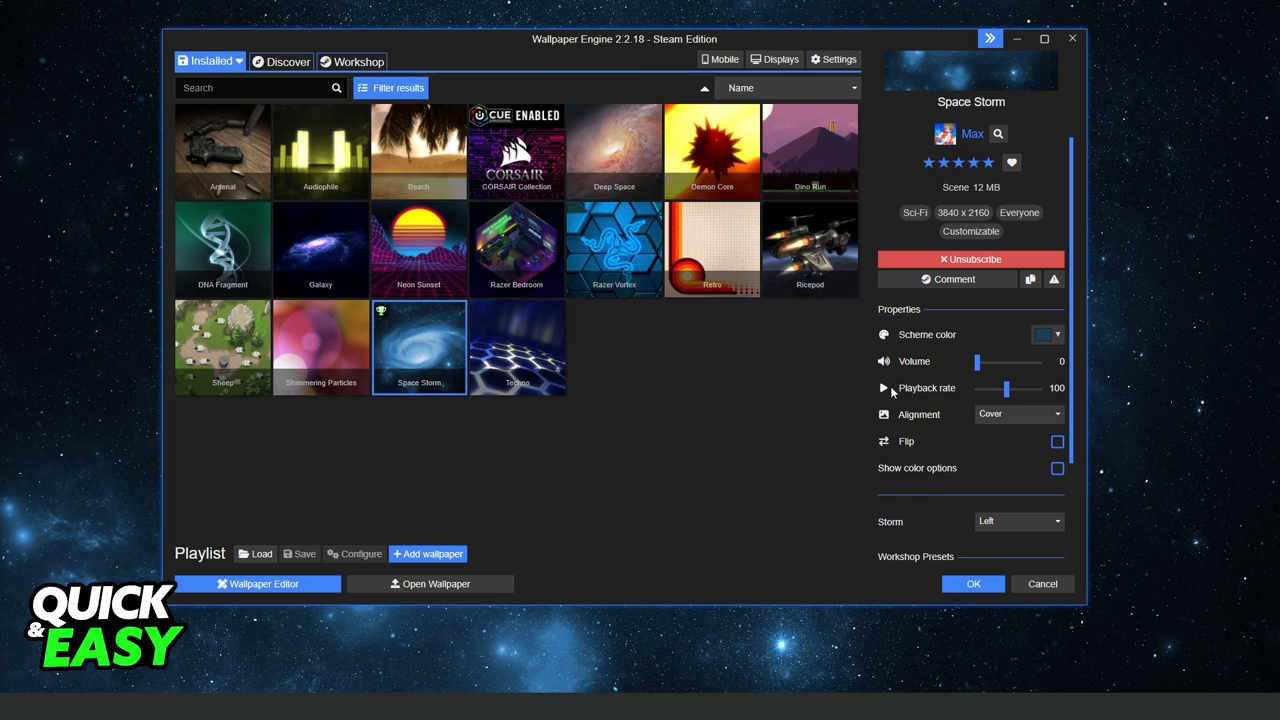
scroll("down", 3)
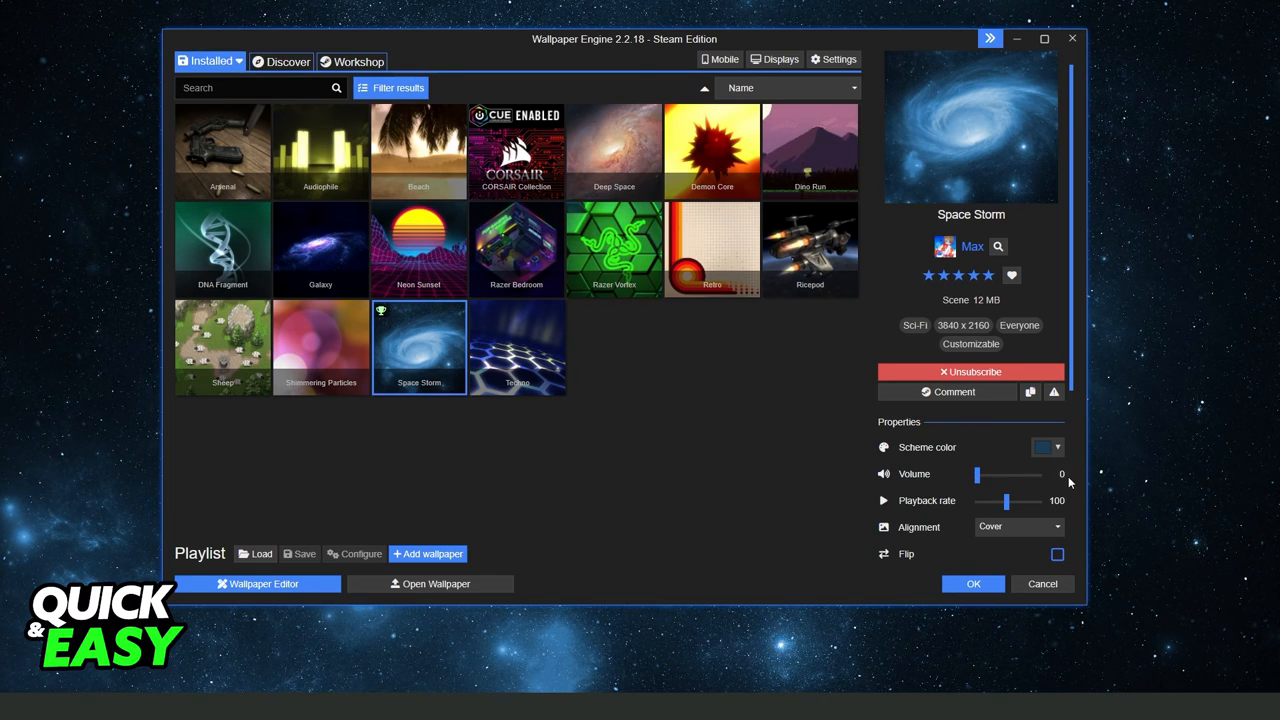
left_click_drag(977, 474, 1023, 474)
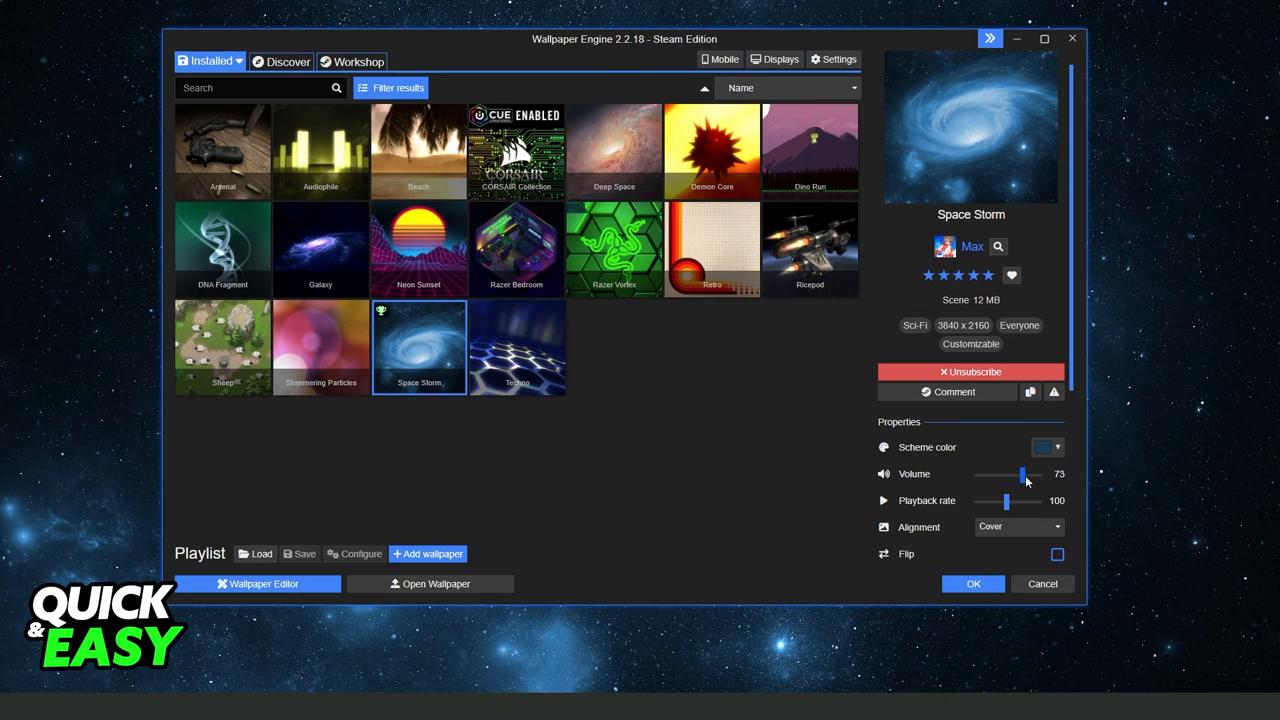
left_click_drag(1022, 474, 1035, 474)
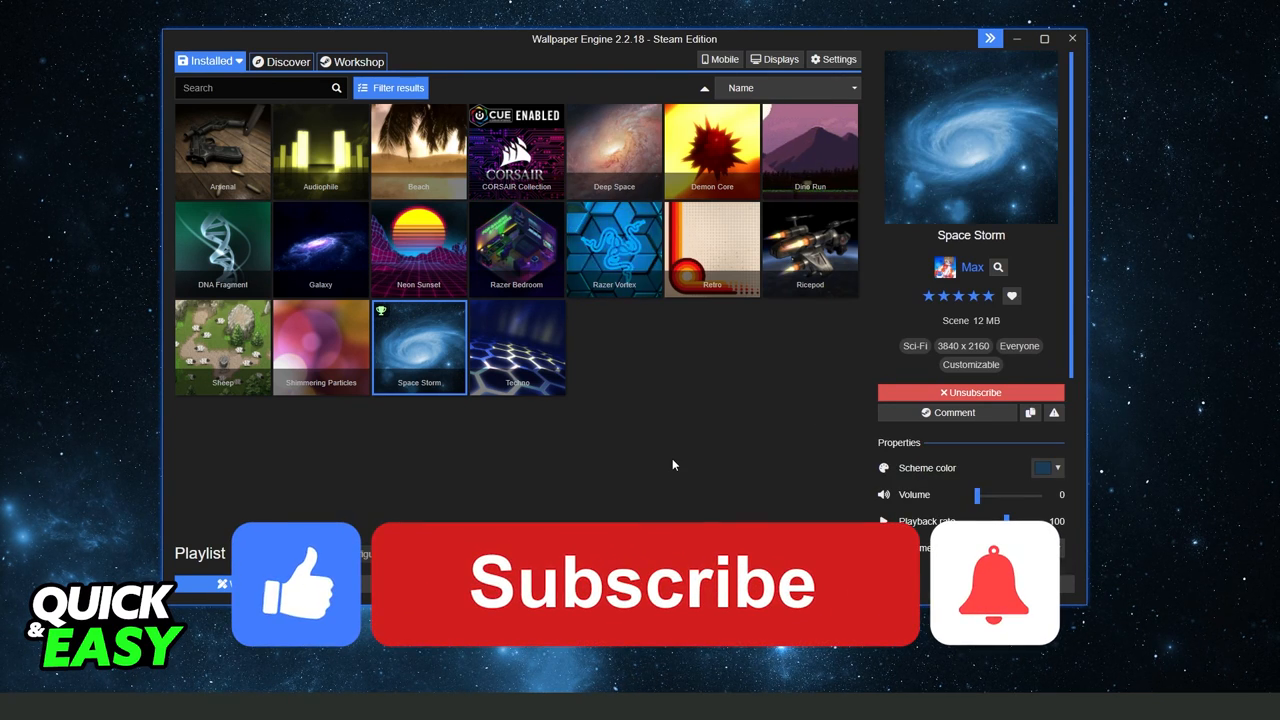
left_click(646, 585)
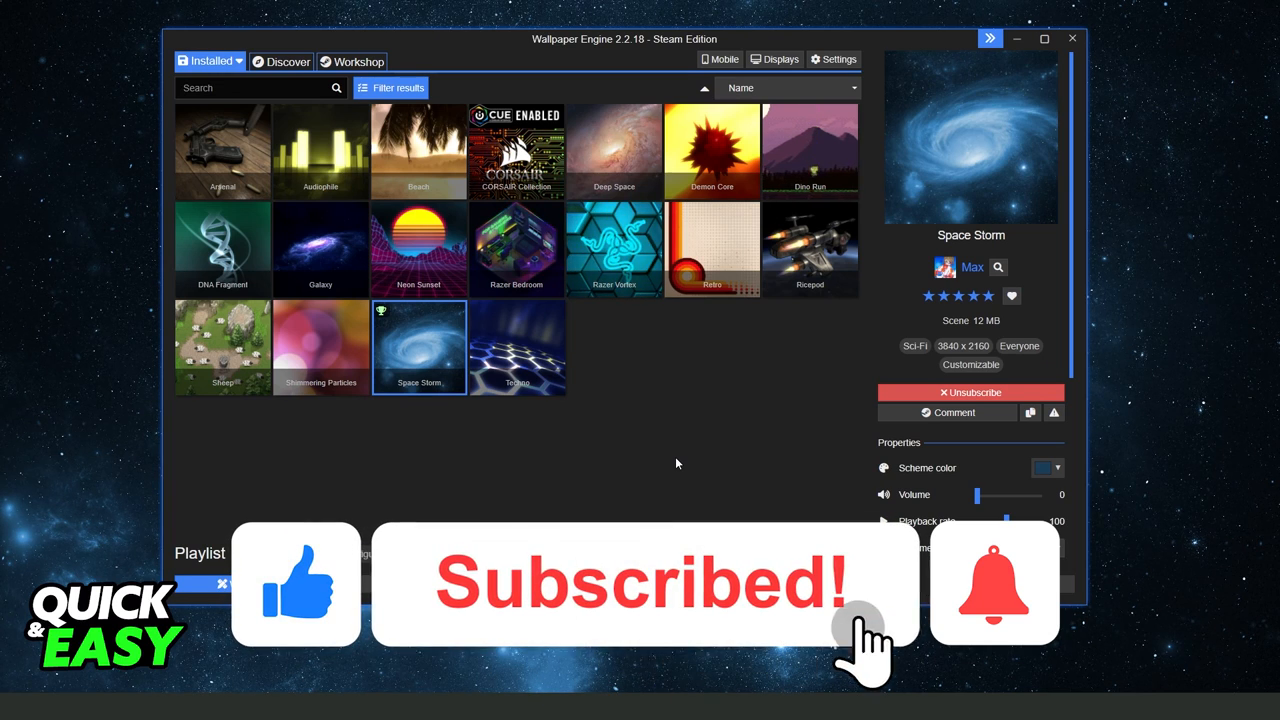